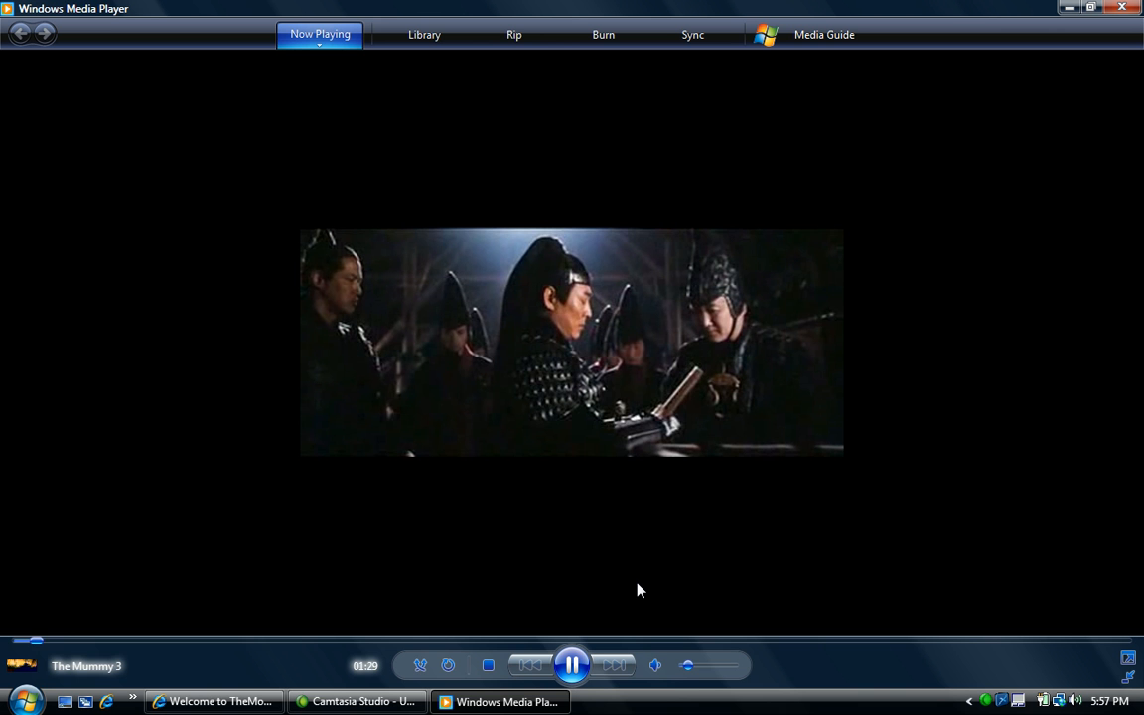
Pause The Mummy 3 about a minute and a half into the film
click(569, 665)
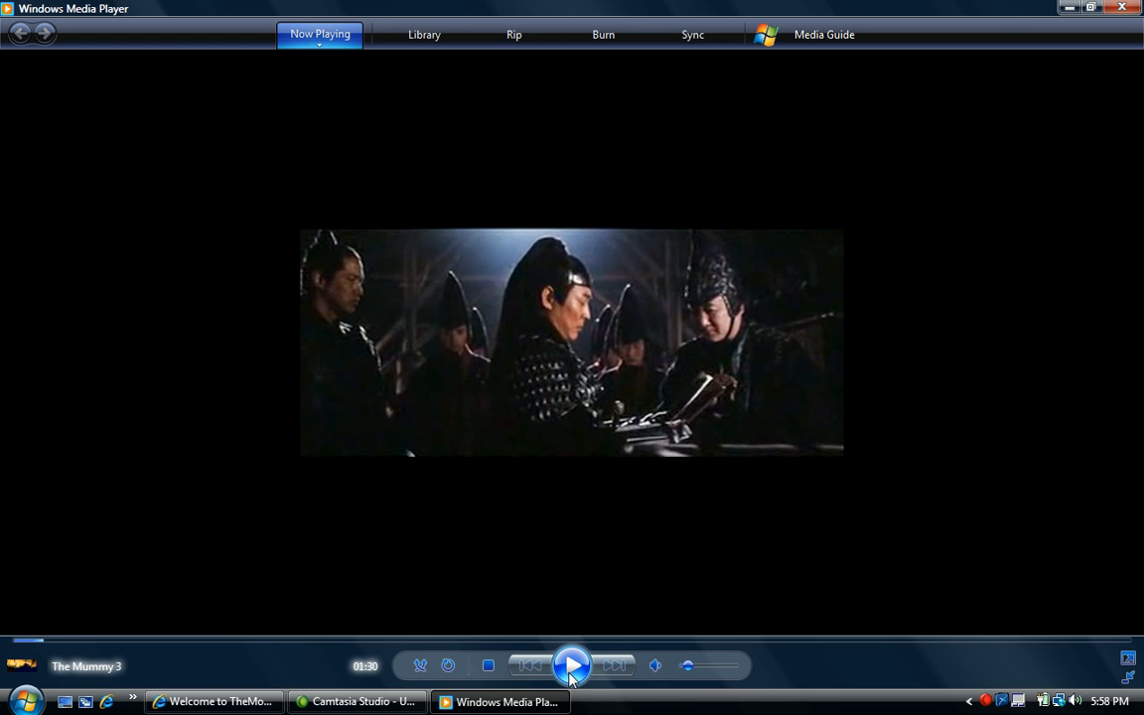
Resume The Mummy 3 from the paused point, then pause it again
click(572, 665)
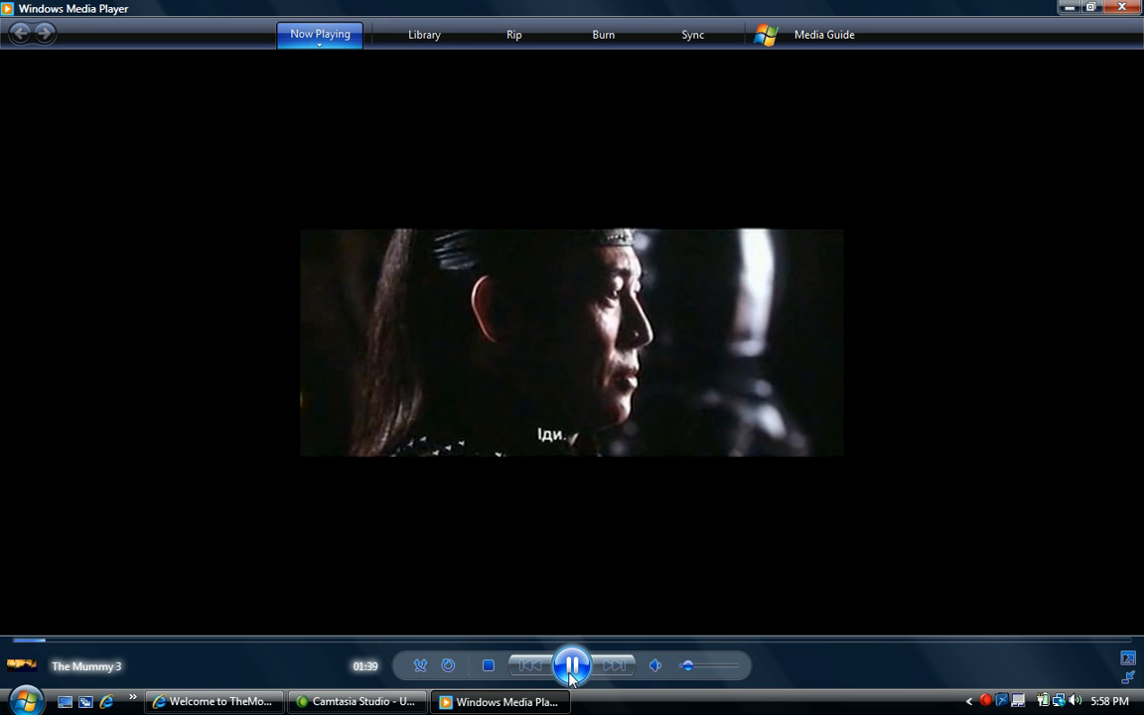
click(215, 699)
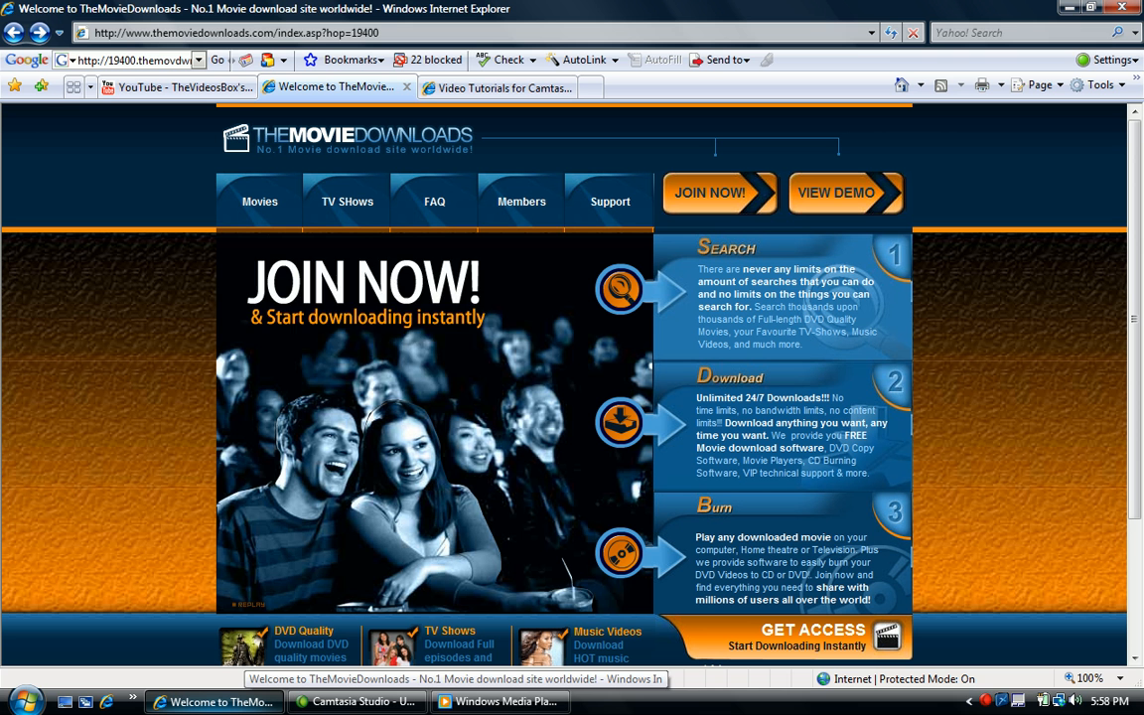